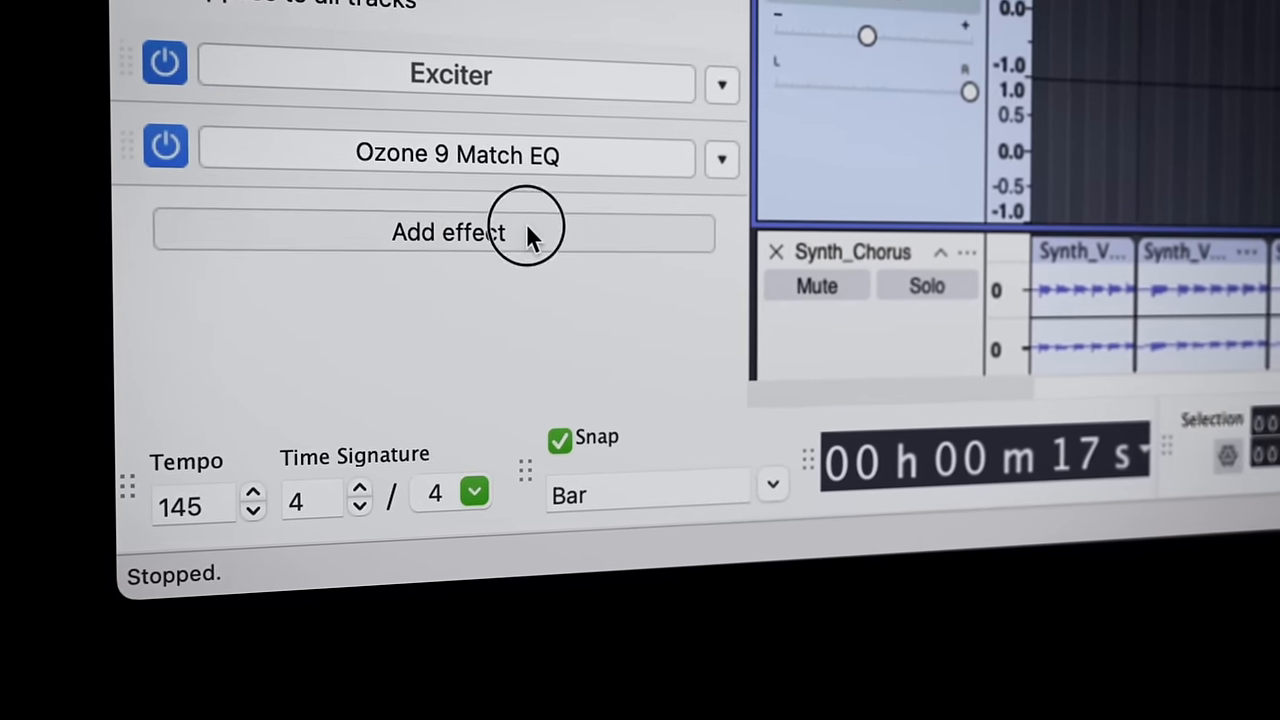
Show the Effects side panel at the Master Effects section with Add effect.
{"action": "left_click", "coordinate": [448, 232]}
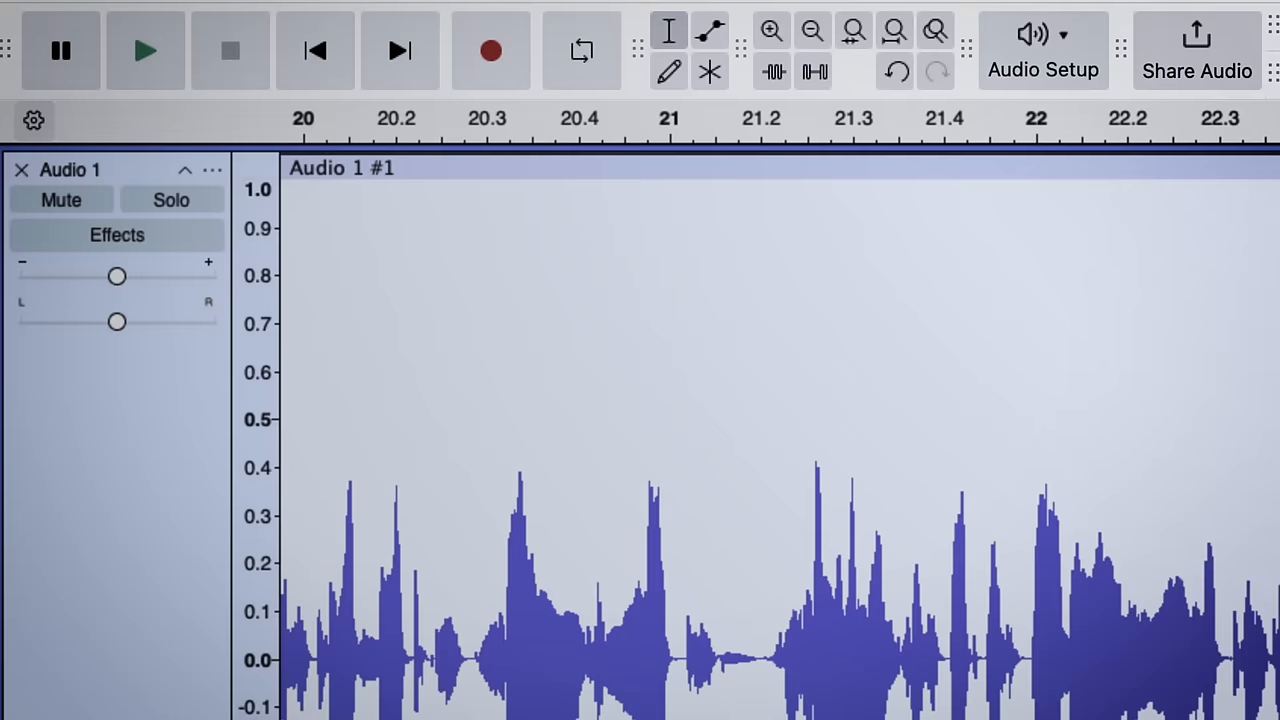
{"action": "left_click", "coordinate": [116, 236]}
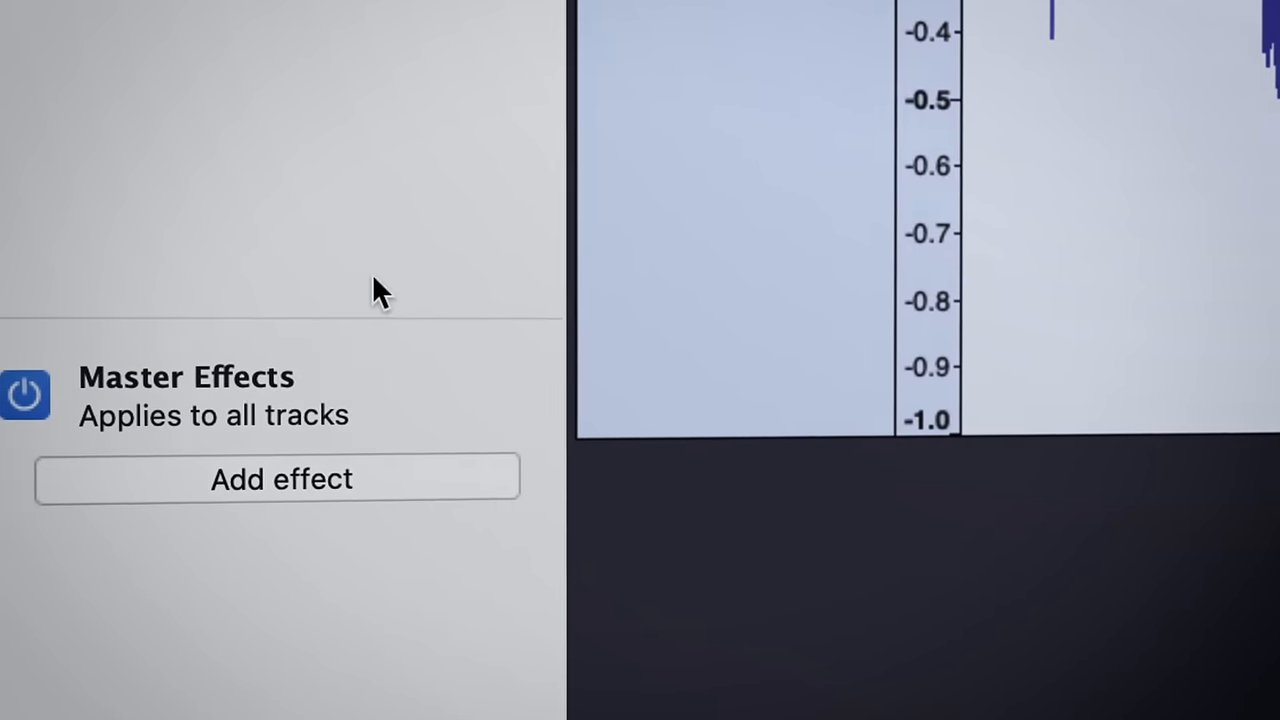
Add Audacity's built-in Compressor to the master effects chain.
{"action": "left_click", "coordinate": [280, 480]}
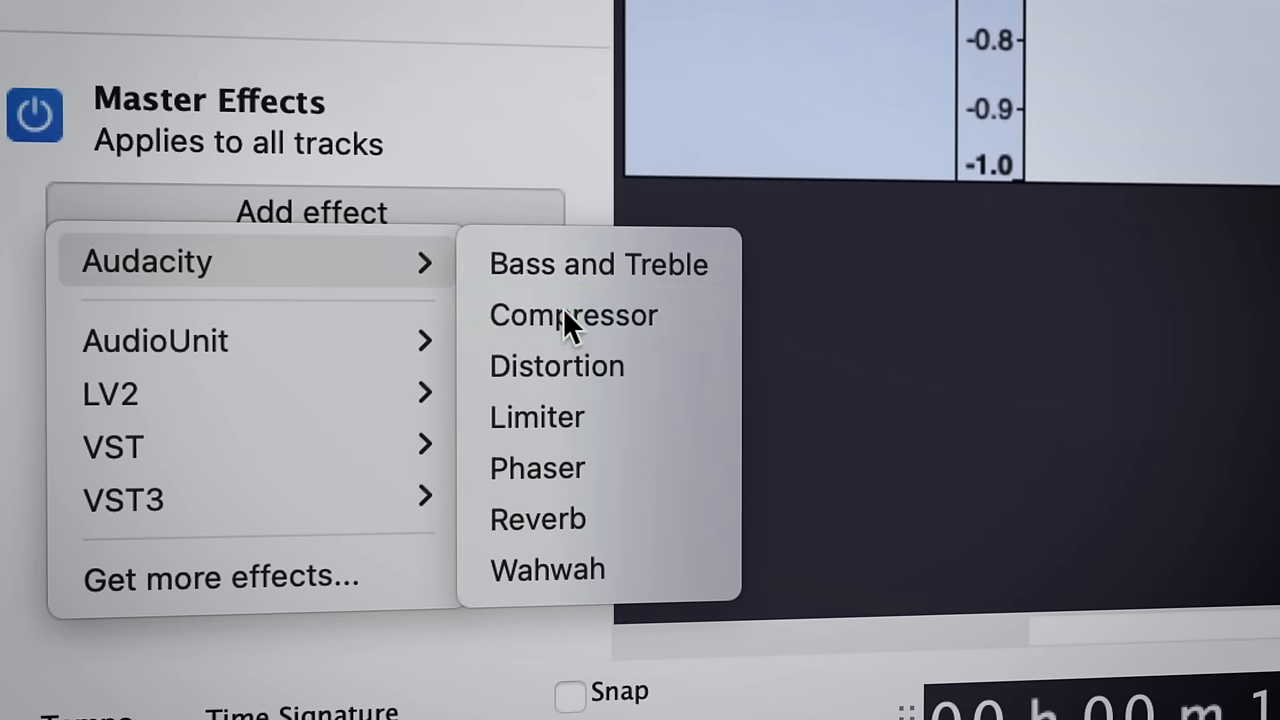
{"action": "left_click", "coordinate": [574, 316]}
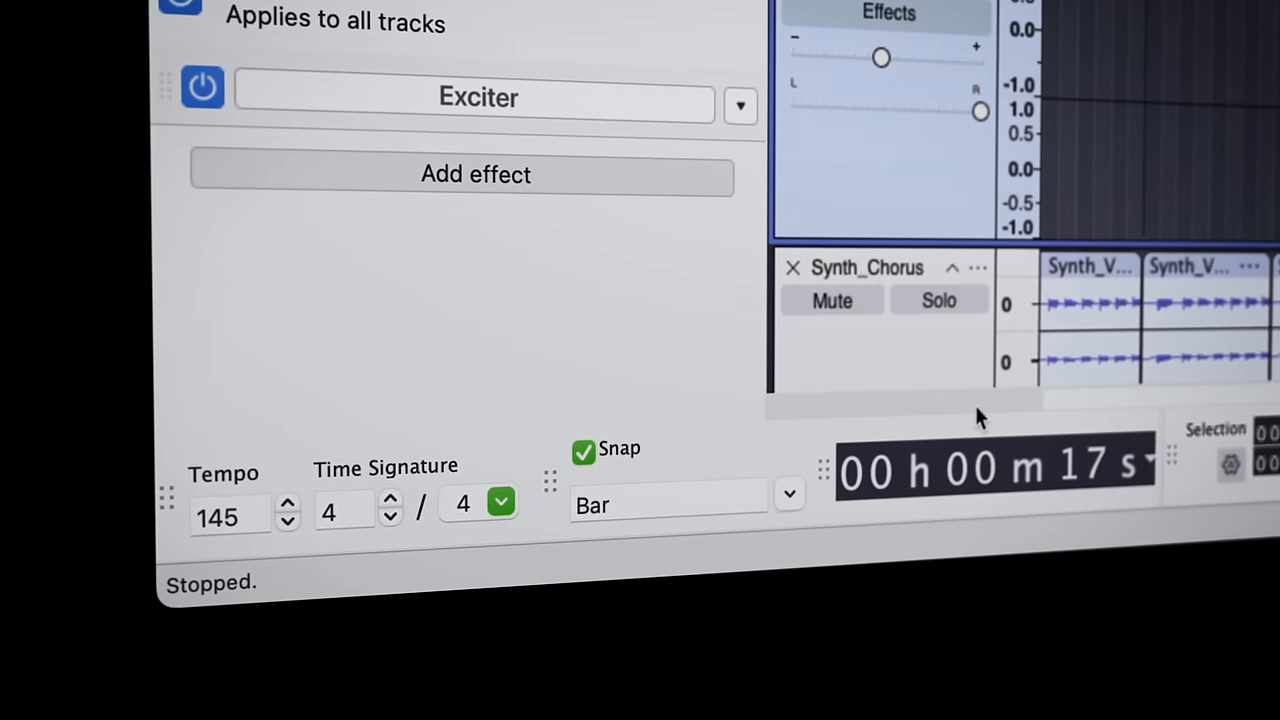
Step through the MuseFX Master presets on the master channel.
{"action": "left_click", "coordinate": [476, 172]}
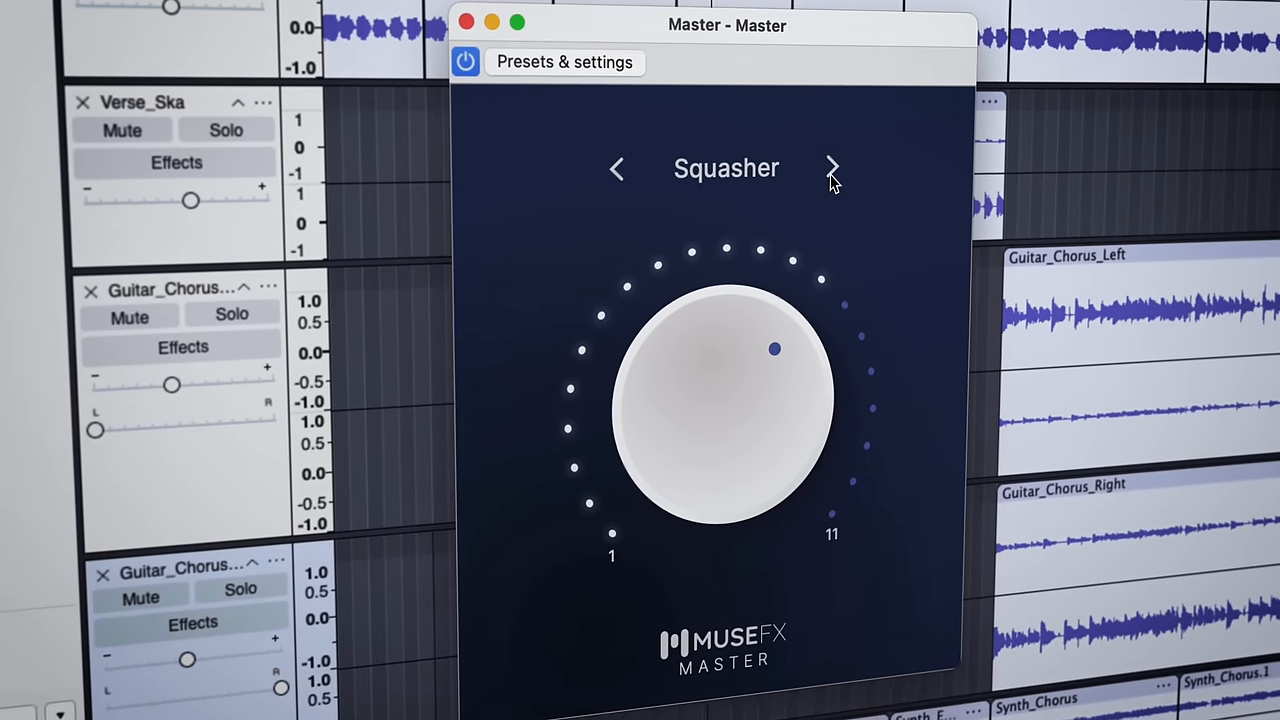
{"action": "left_click", "coordinate": [832, 168]}
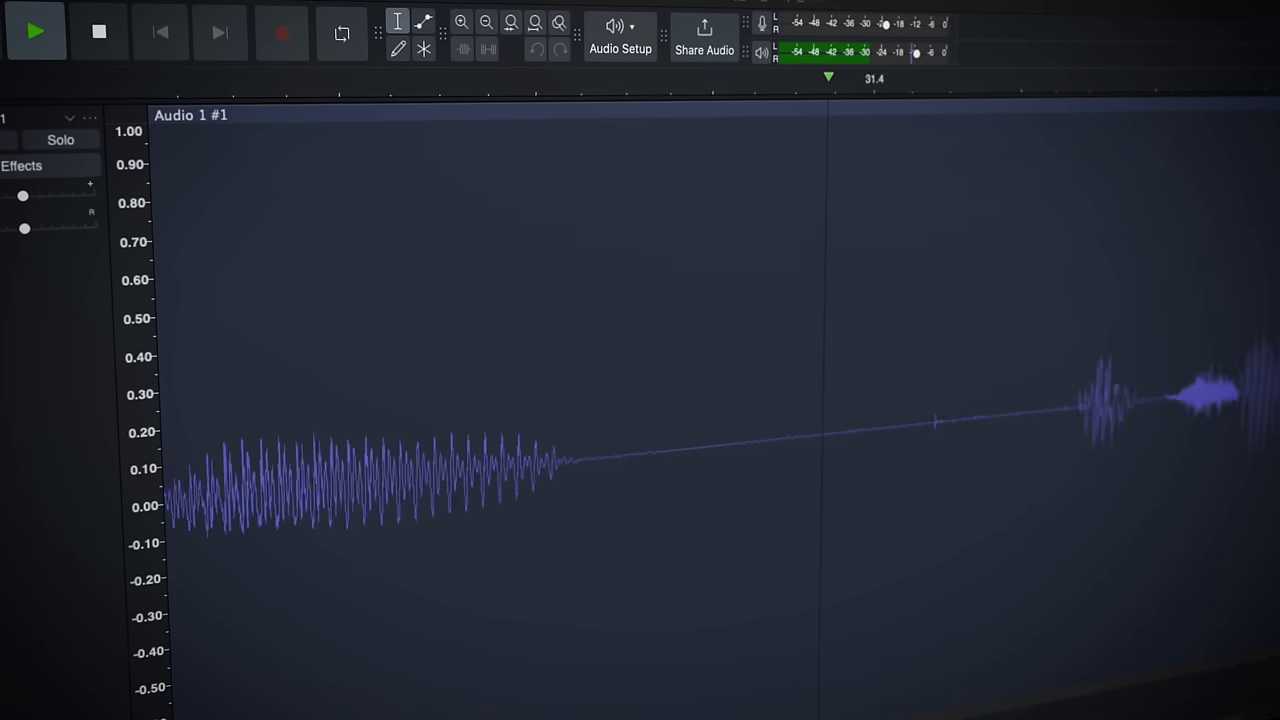
{"action": "left_click", "coordinate": [320, 334]}
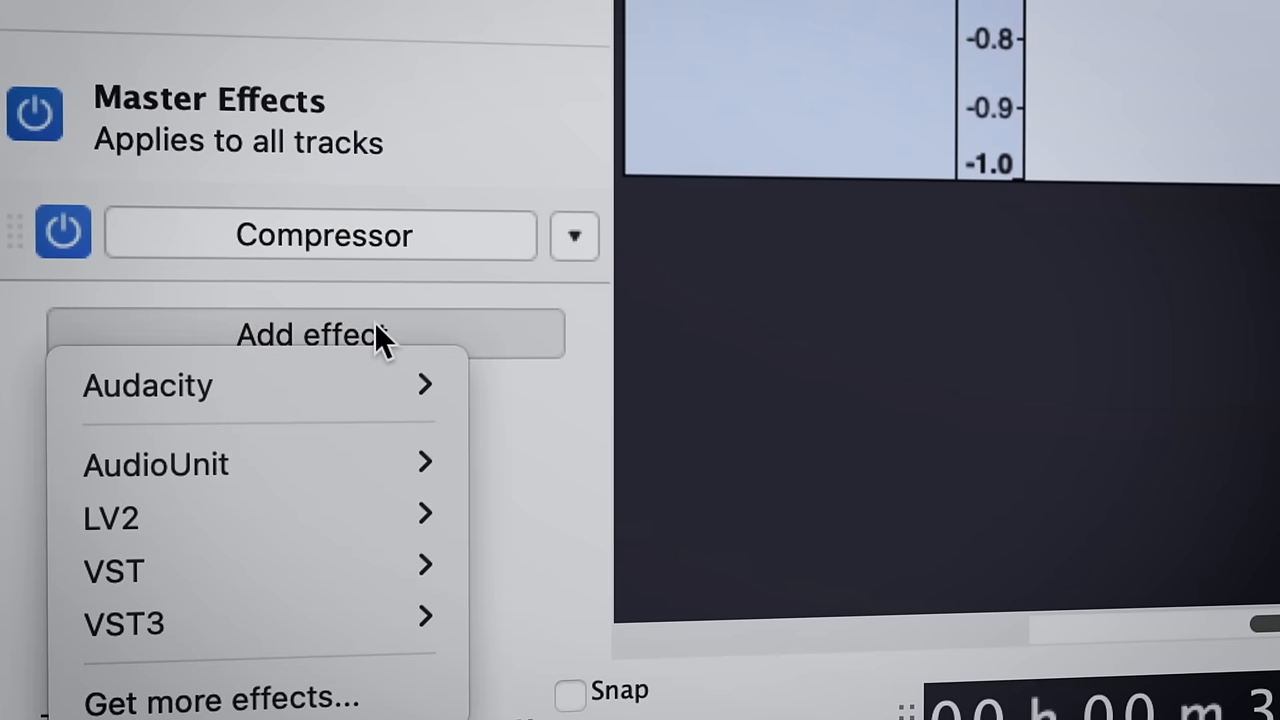
Add Audacity's Limiter to the master chain and browse the Glowpop Overload pack in MuseHub.
{"action": "left_click", "coordinate": [148, 384]}
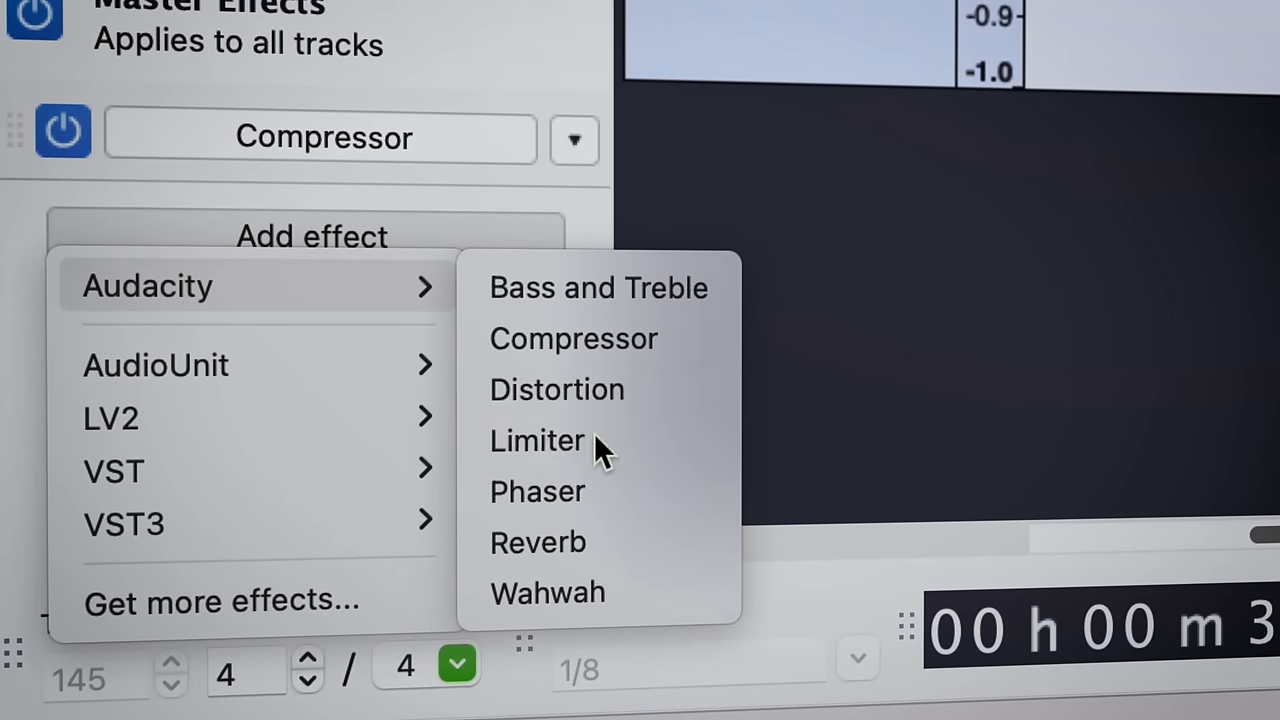
{"action": "left_click", "coordinate": [536, 440]}
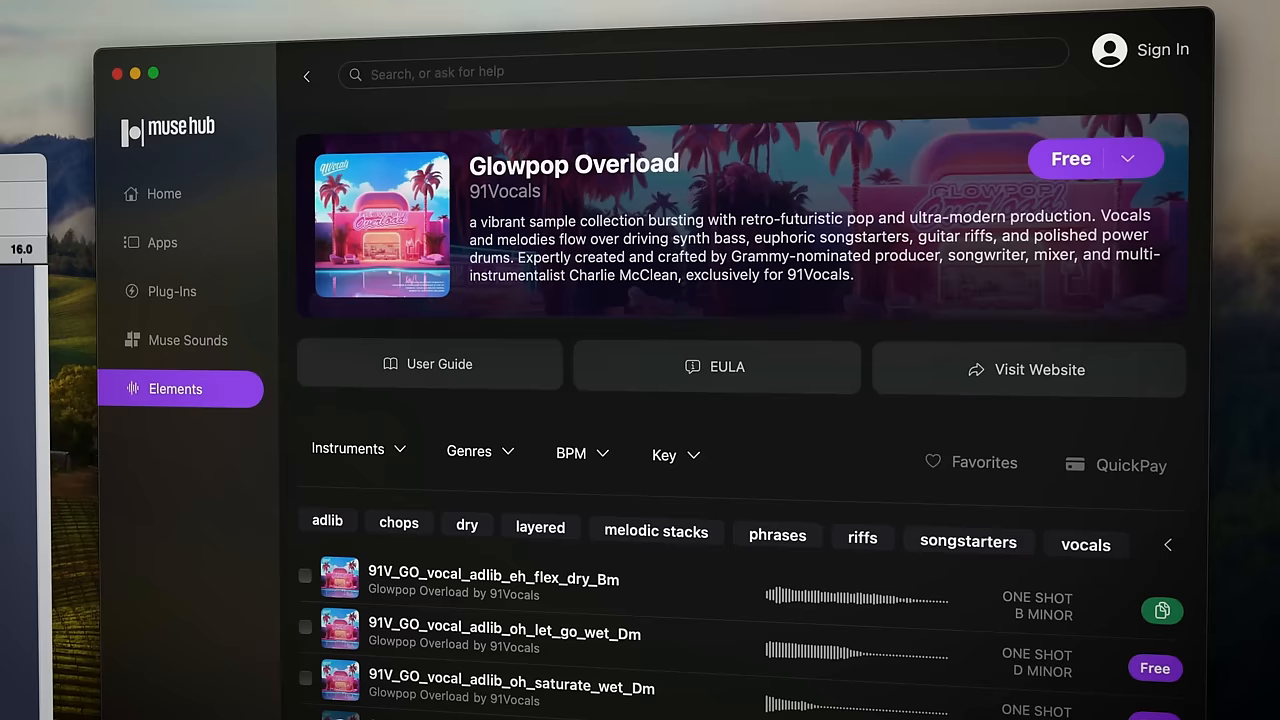
{"action": "scroll", "scroll_direction": "down", "scroll_amount": 3}
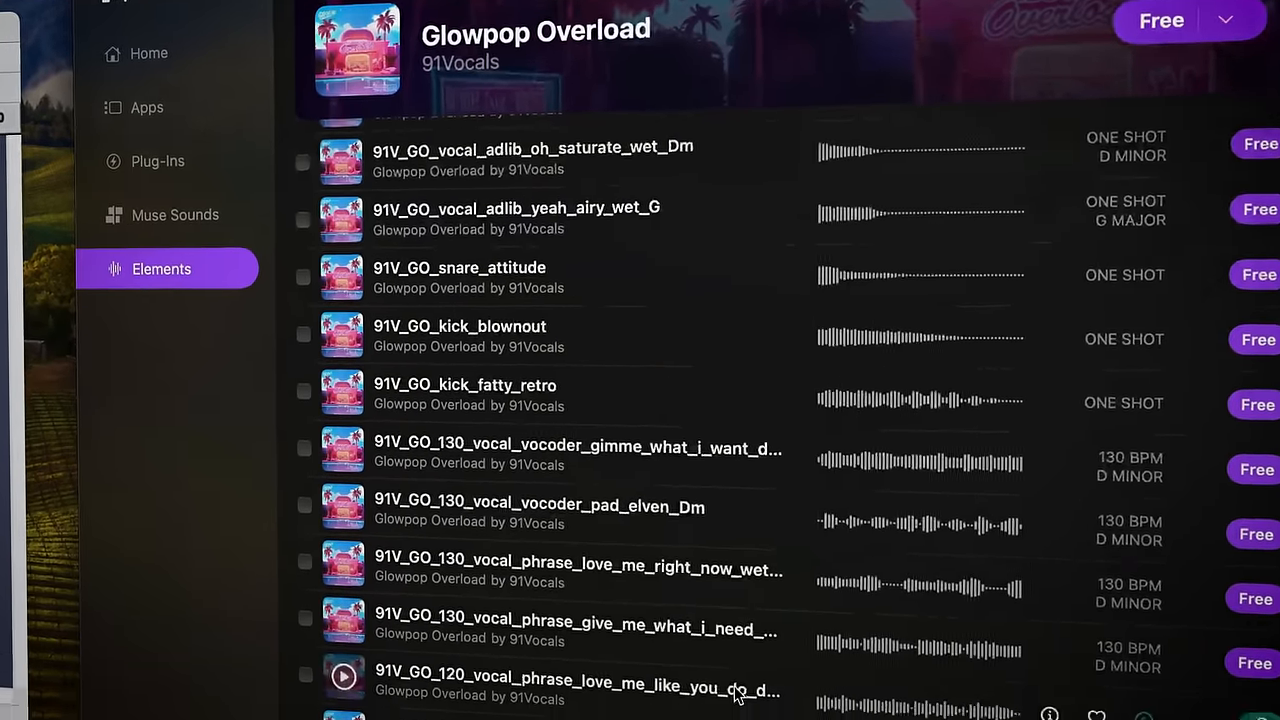